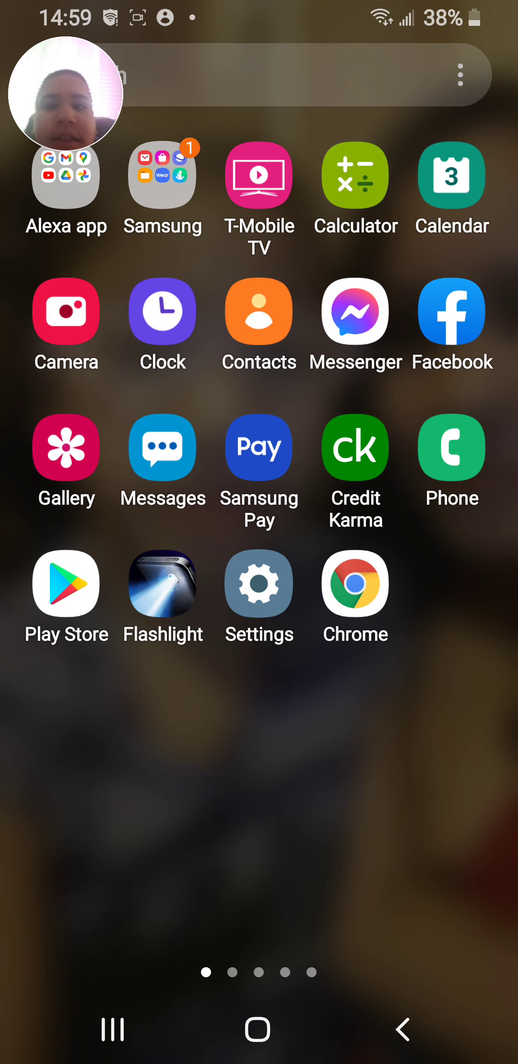
# - Swipe to the last home screen page and open the Games folder
pyautogui.hscroll(-3)
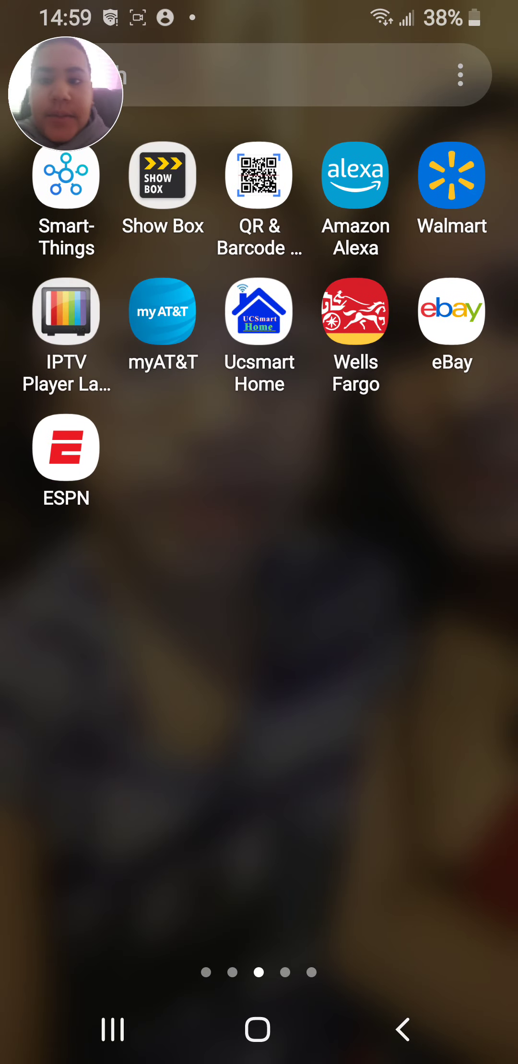
pyautogui.hscroll(-3)
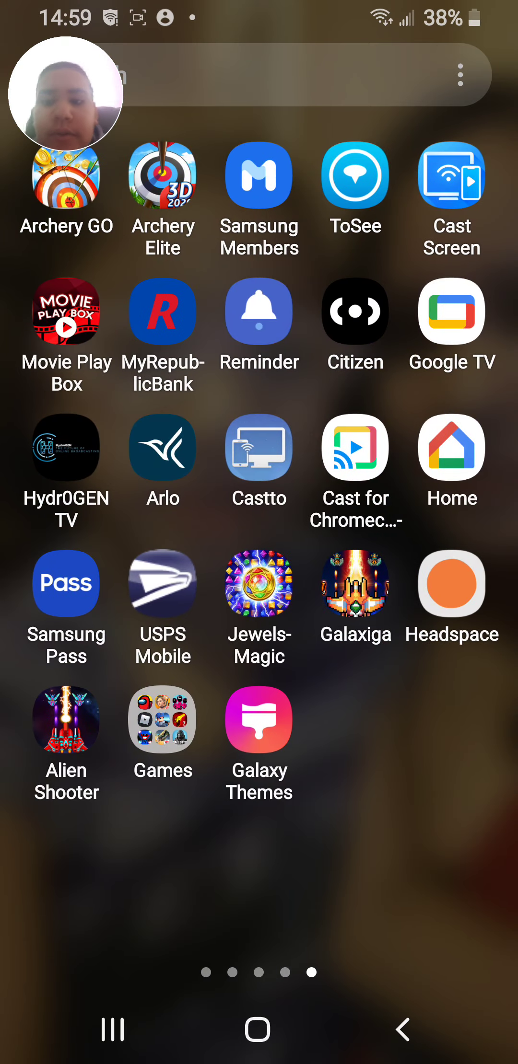
pyautogui.click(162, 719)
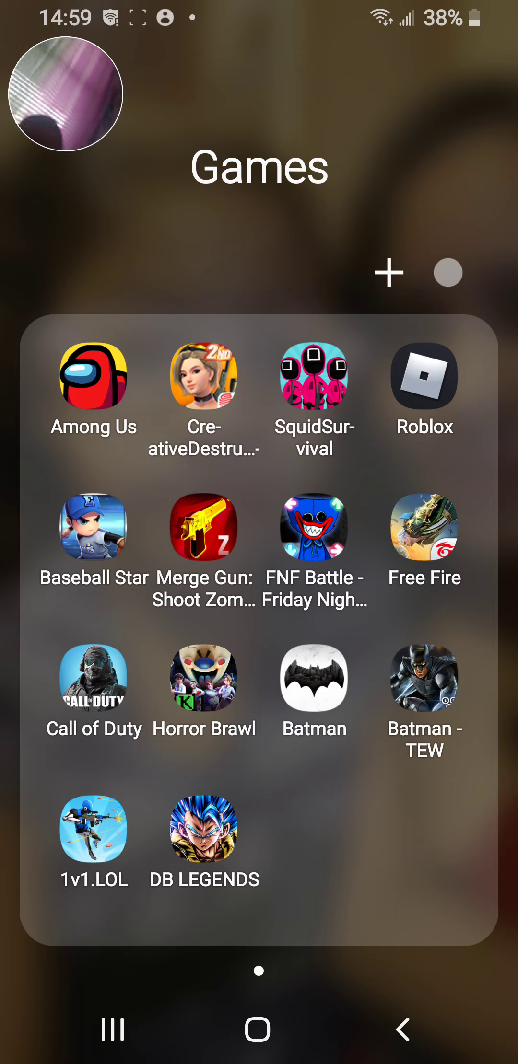
pyautogui.click(93, 829)
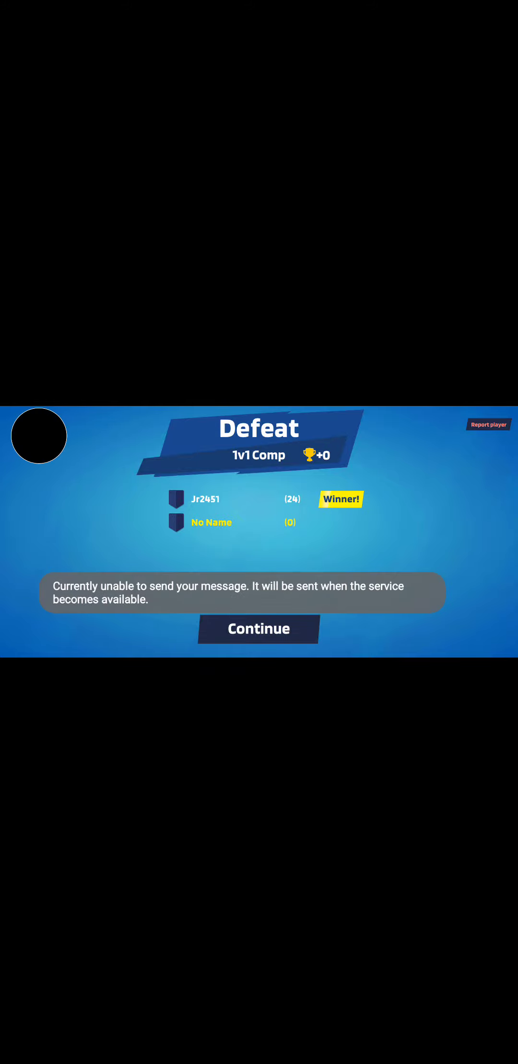
# - Continue past the Defeat screen to the Change Mode menu
pyautogui.click(258, 629)
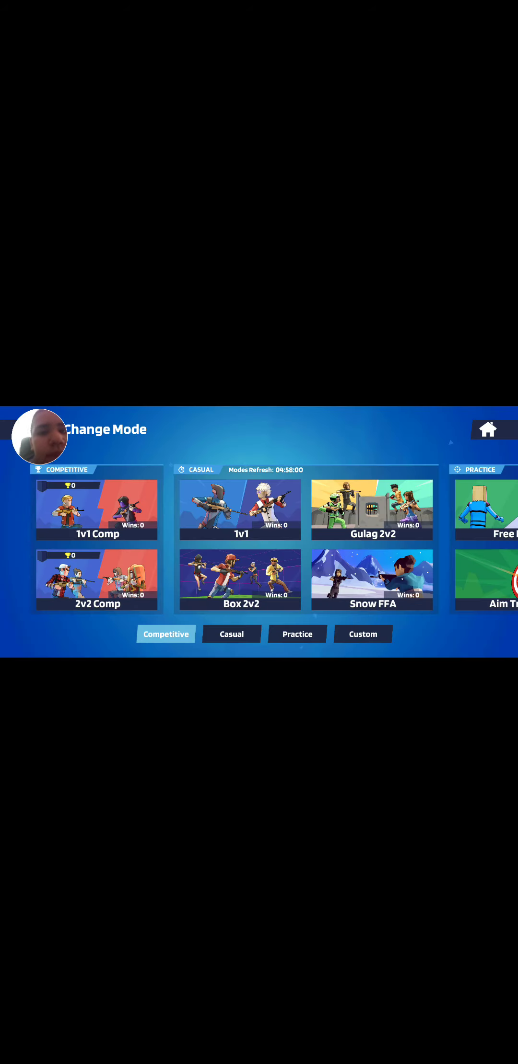